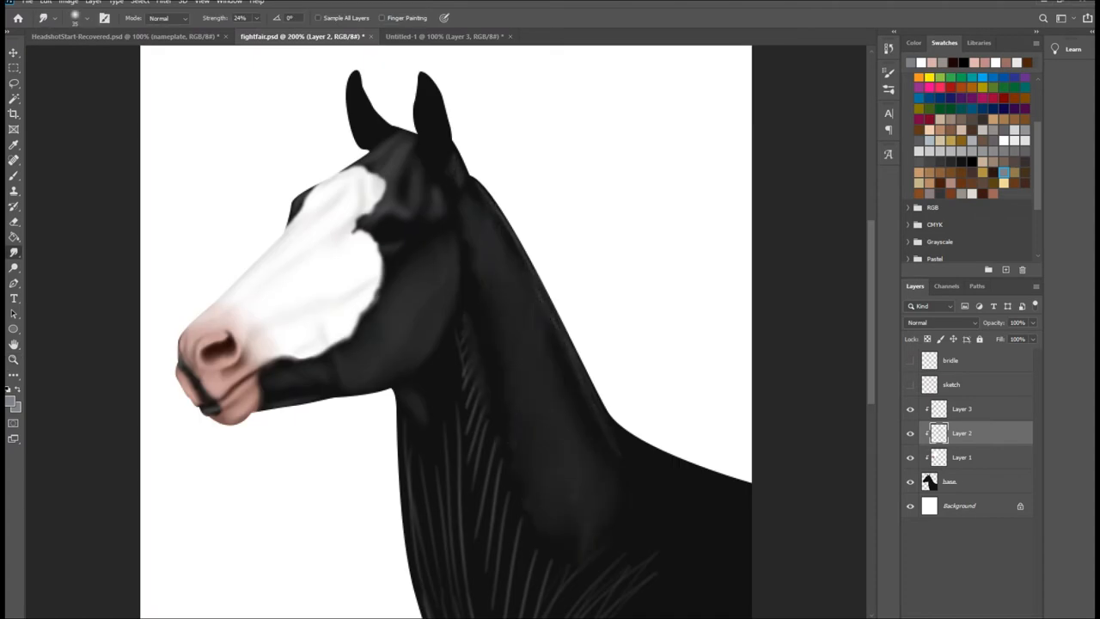
# Step: Scroll the Layers panel while painting the glossy brown eye on a new layer
pyautogui.scroll(-3)
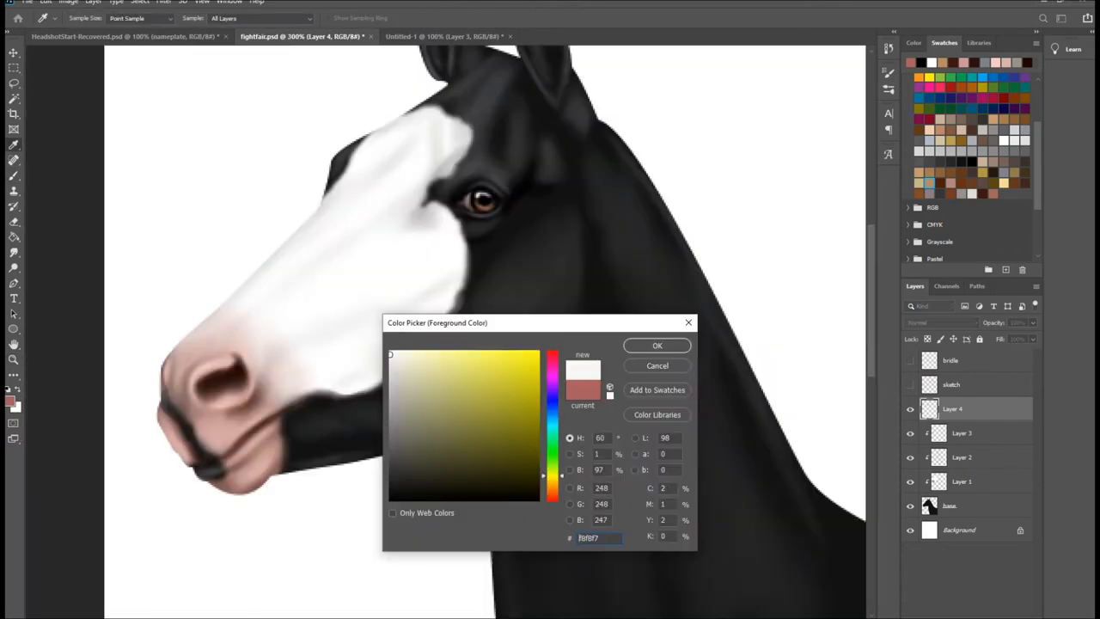
# Step: Confirm the near-white colour and select Layer 2 and Layer 3 to blend blaze and muzzle
pyautogui.click(656, 345)
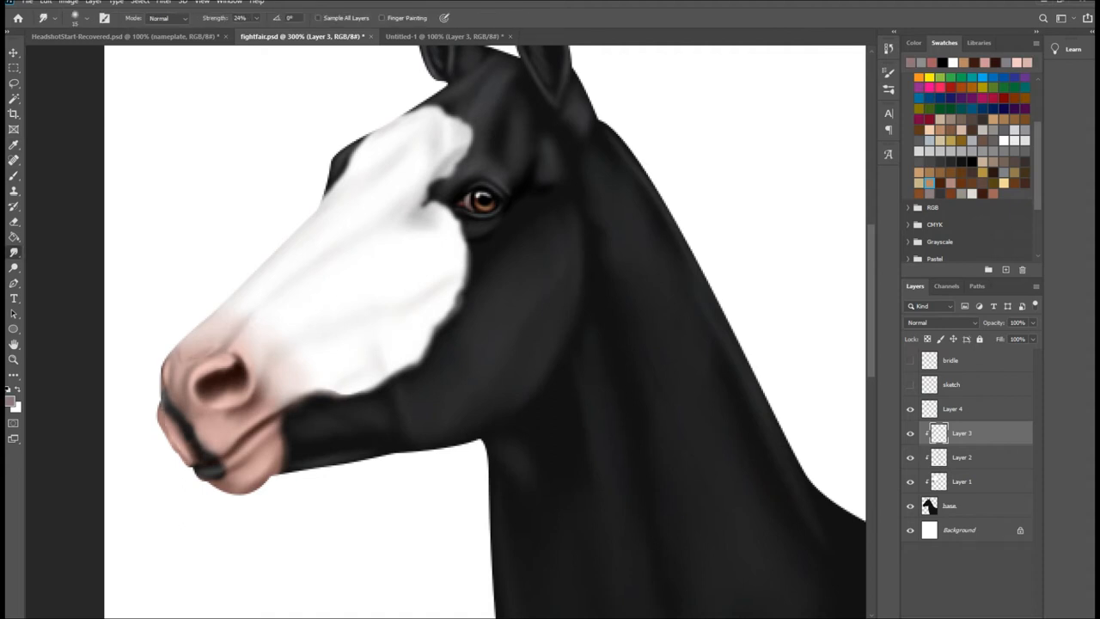
pyautogui.click(962, 458)
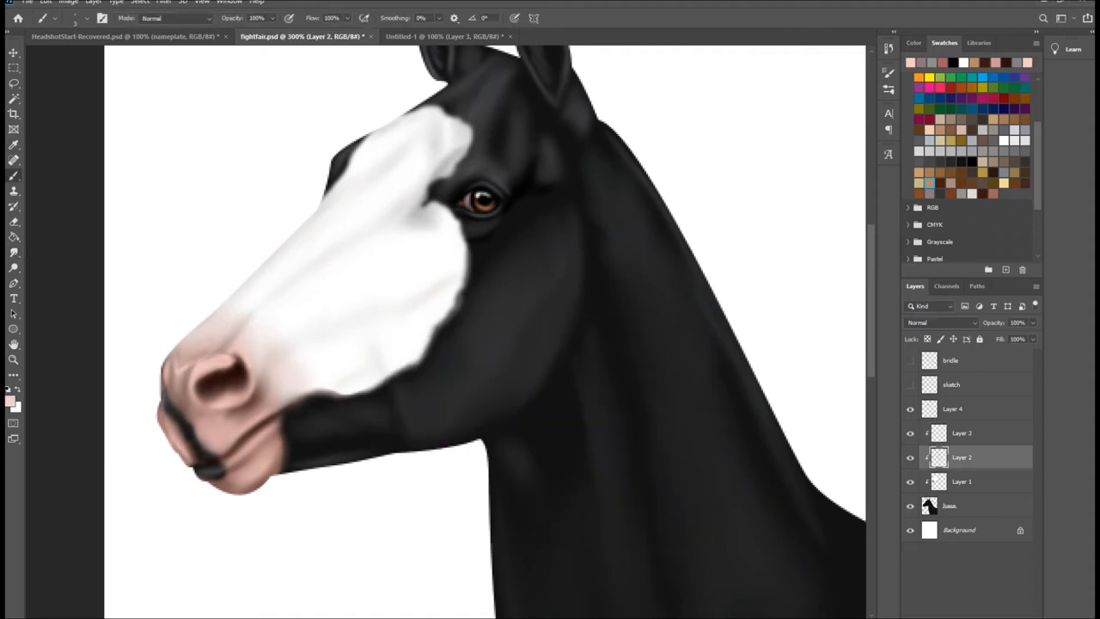
pyautogui.click(975, 433)
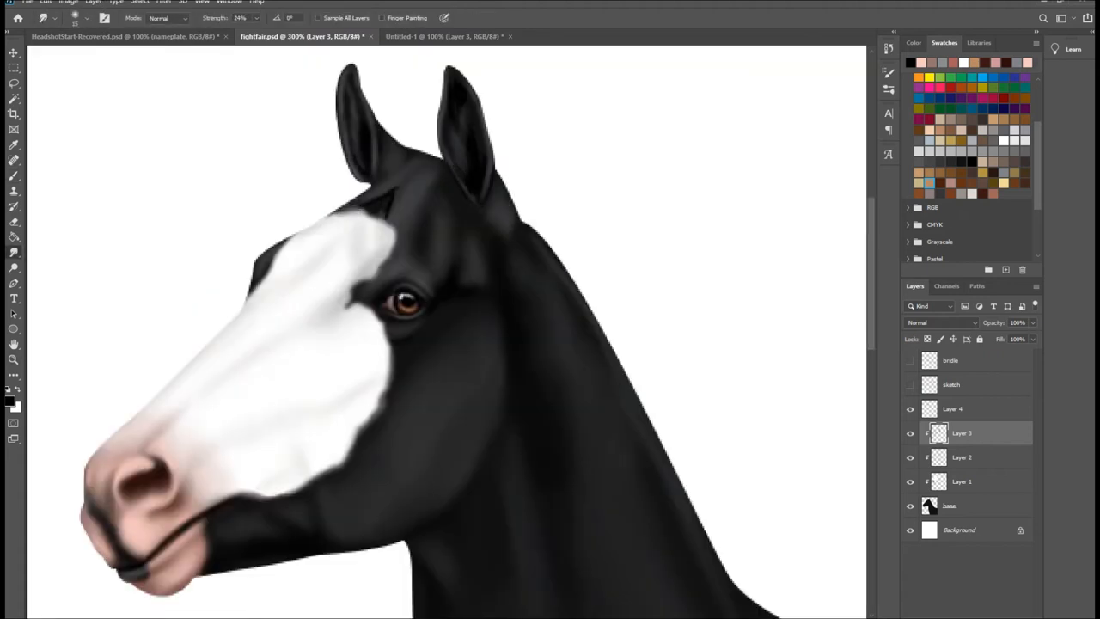
# Step: Select Layer 2 and add a new layer for the black mane and forelock
pyautogui.click(961, 457)
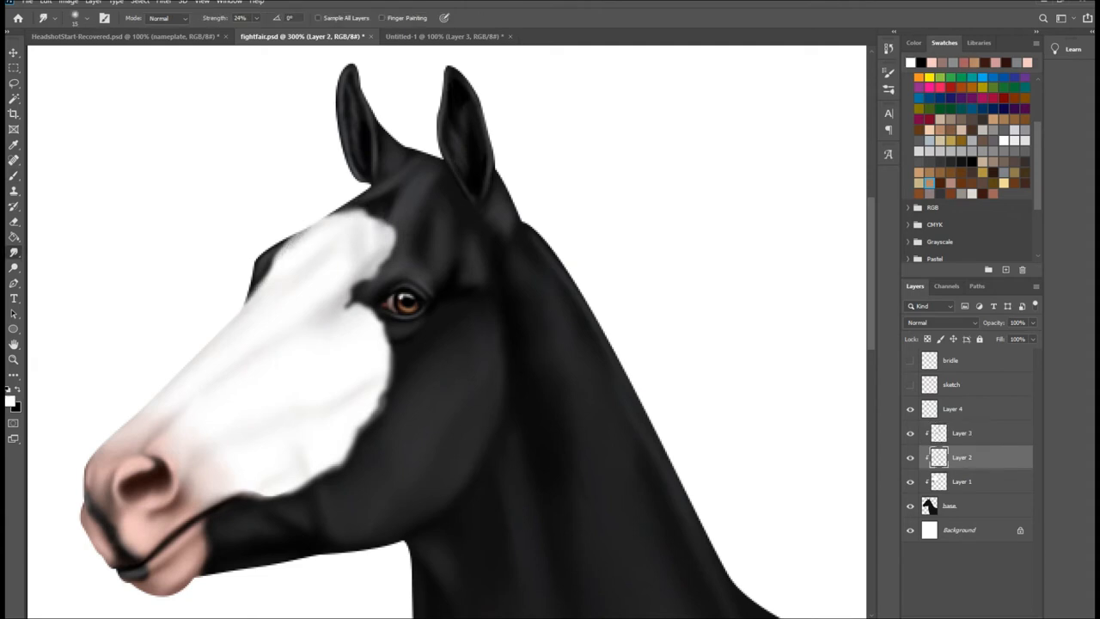
pyautogui.click(960, 432)
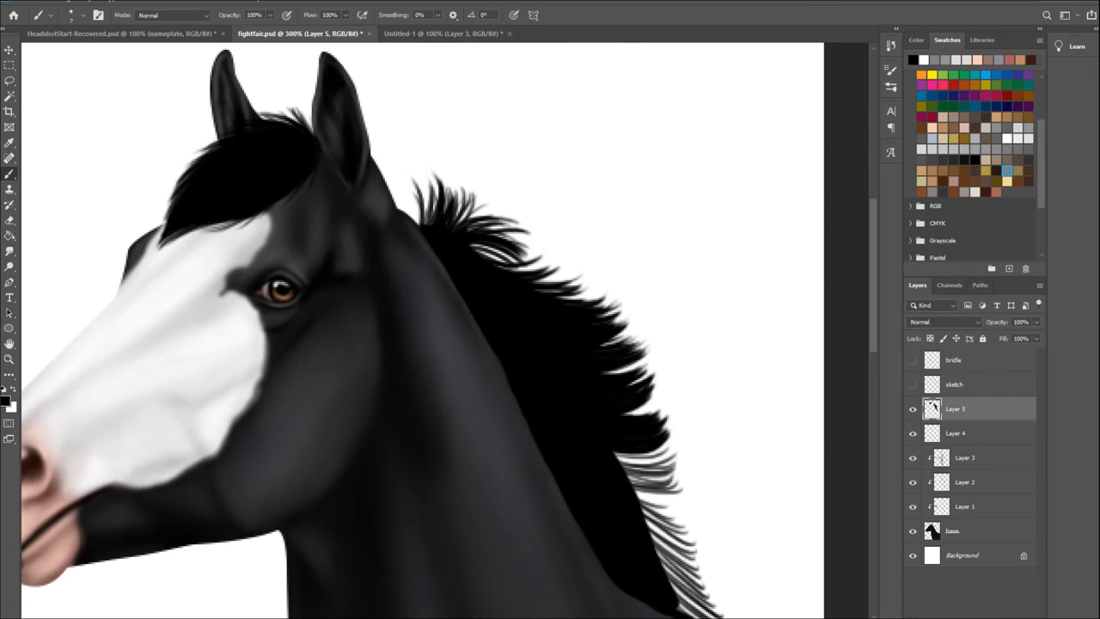
# Step: Scroll the Layers panel while refining mane strands on clipped Layer 6
pyautogui.scroll(-3)
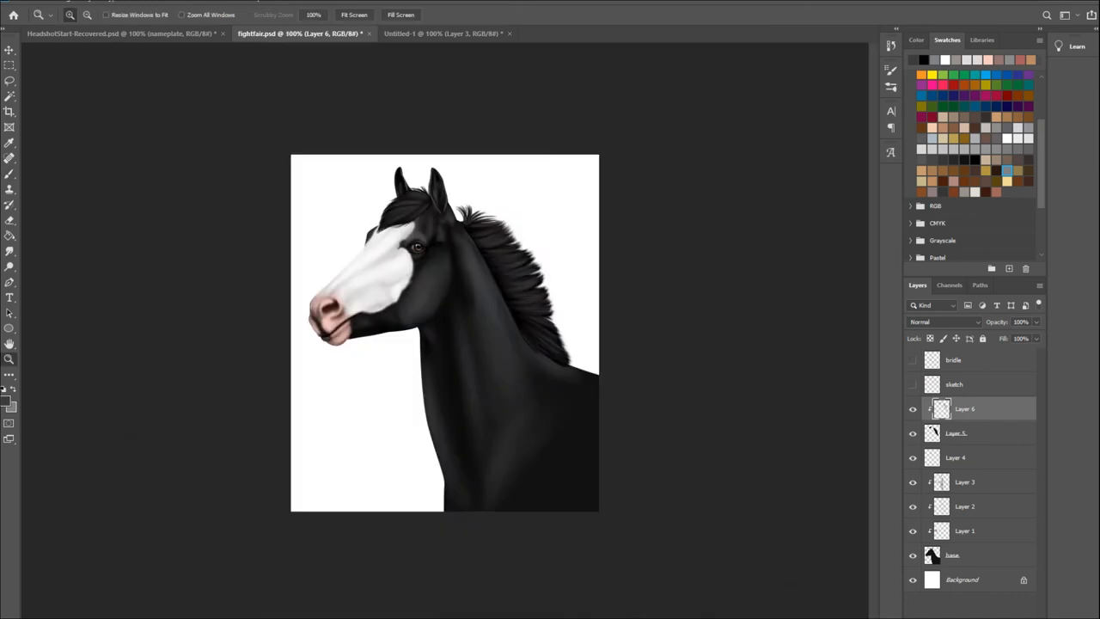
# Step: Add a new layer and paint the brown bridle with buckles and dark brown rein
pyautogui.click(957, 433)
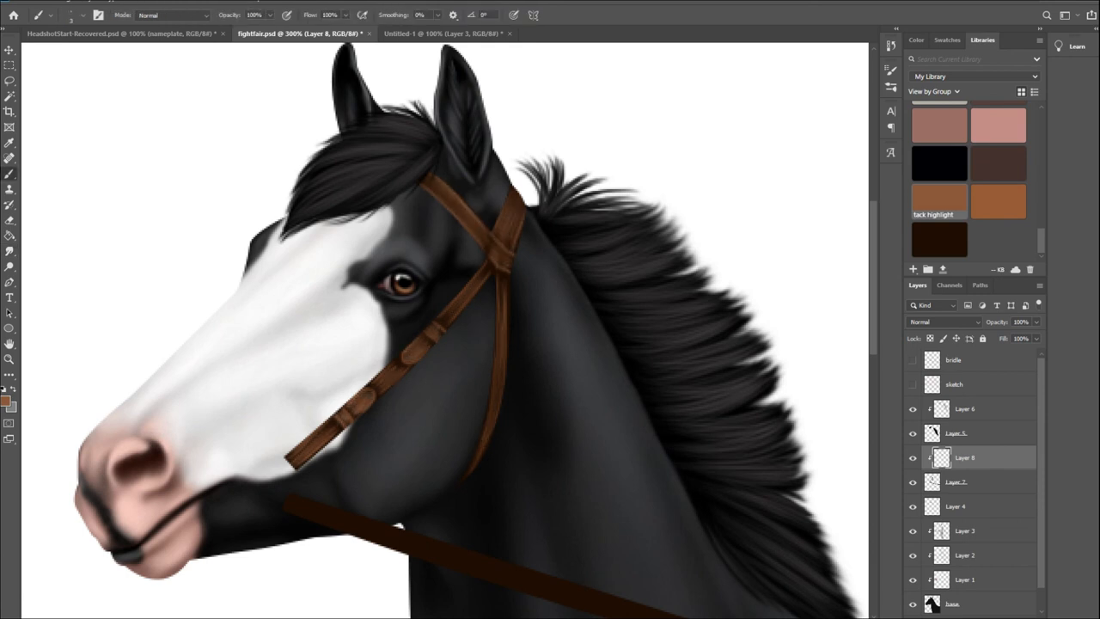
pyautogui.scroll(-3)
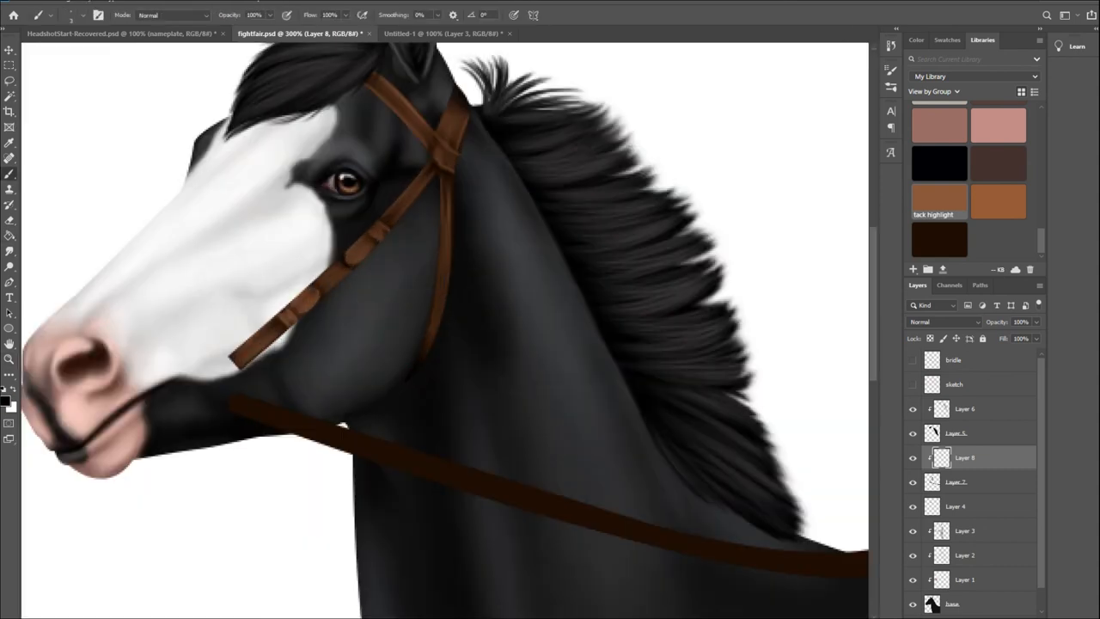